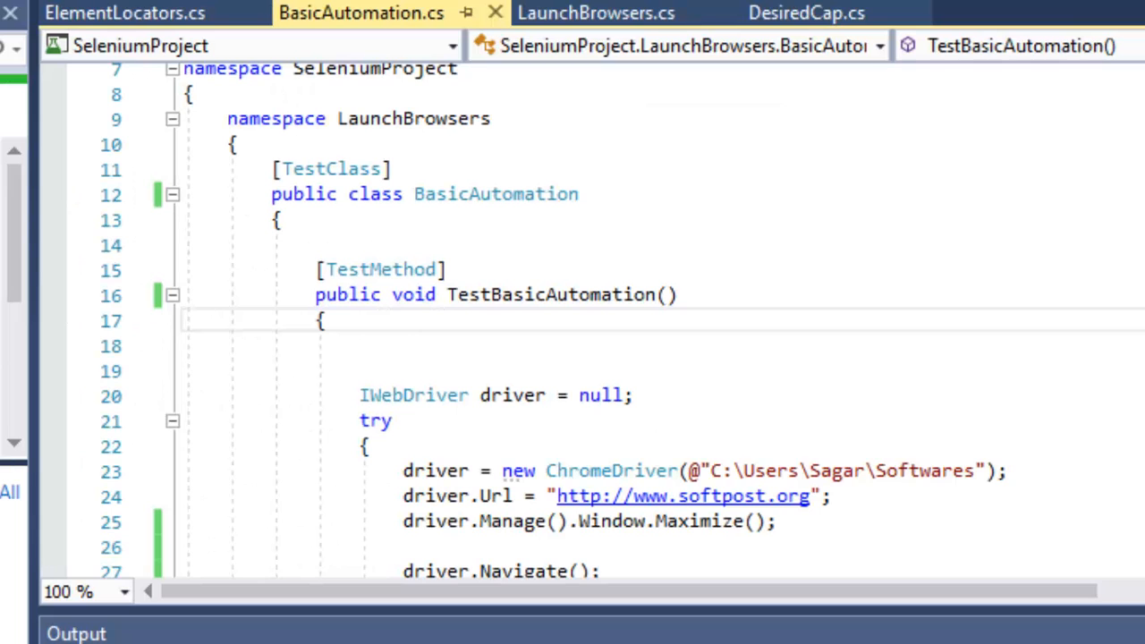
mouse_move(563, 325)
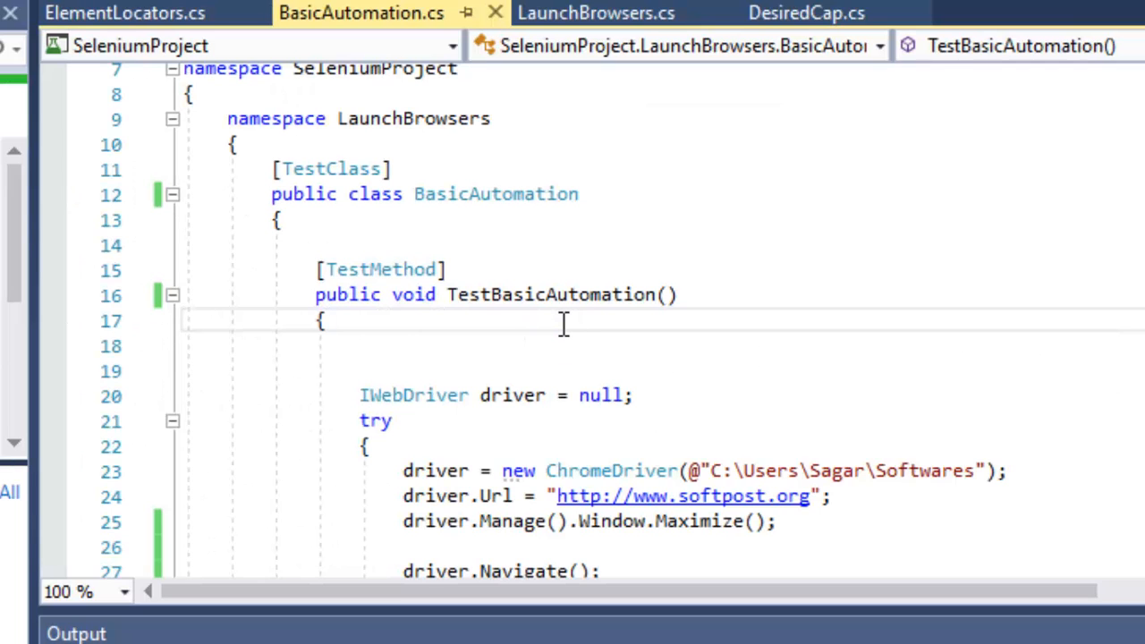
scroll(down, 3)
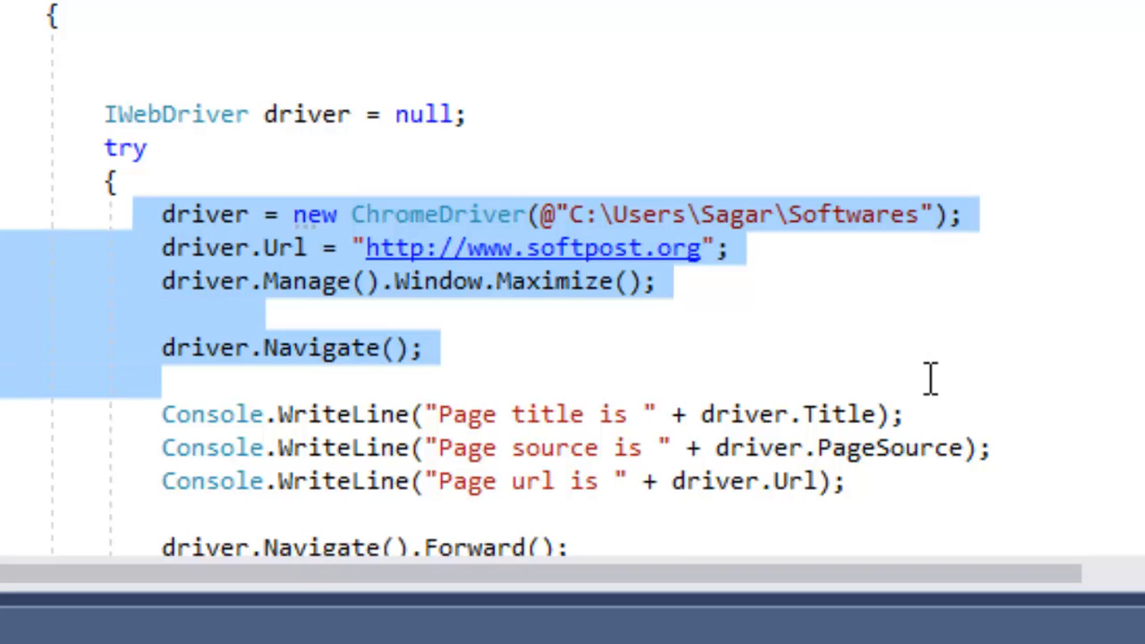
mouse_move(581, 255)
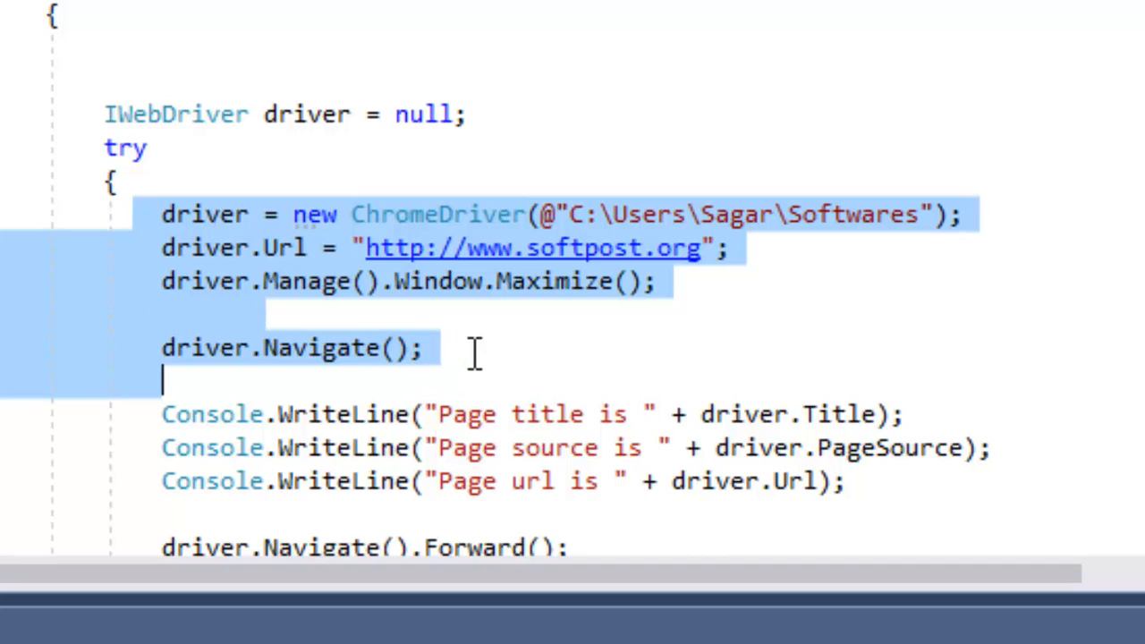
mouse_move(420, 367)
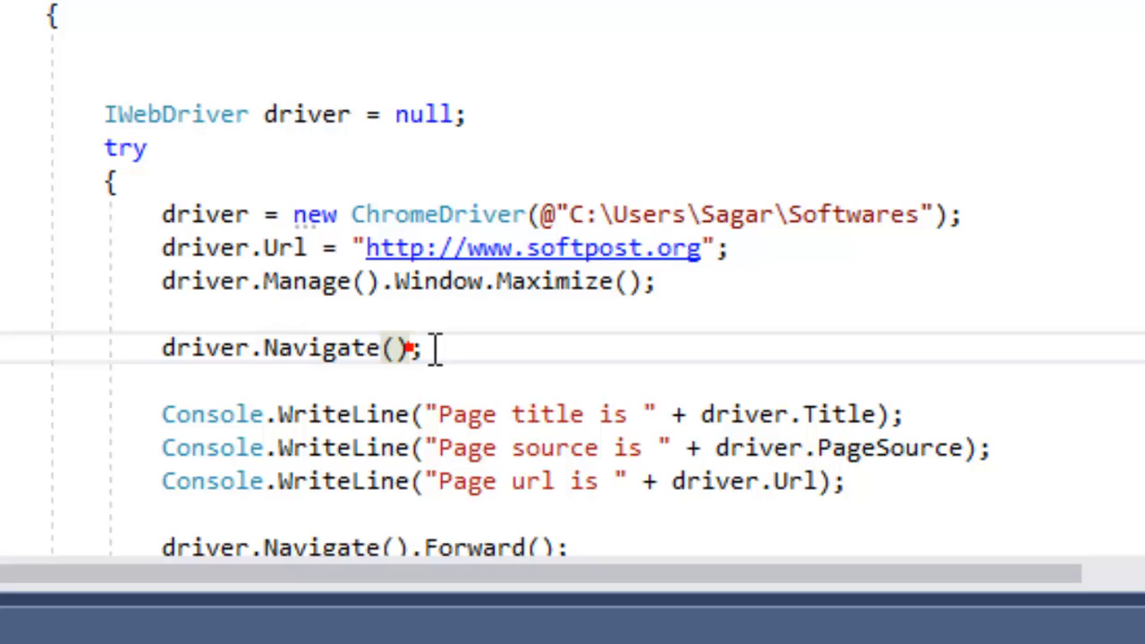
text(.GoToUrl)
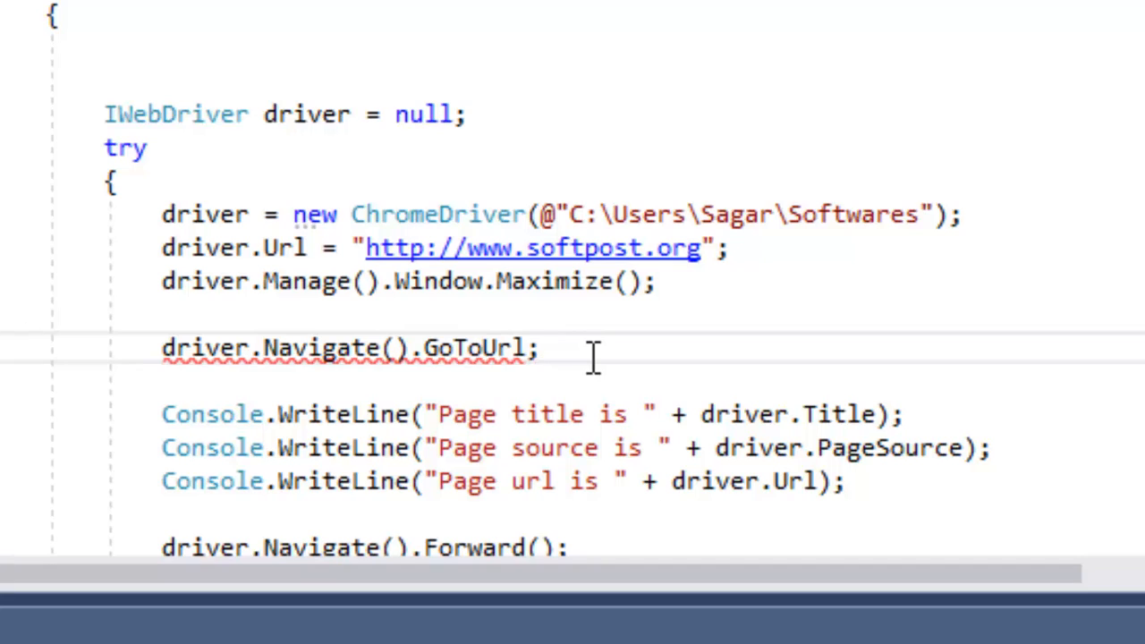
text((""))
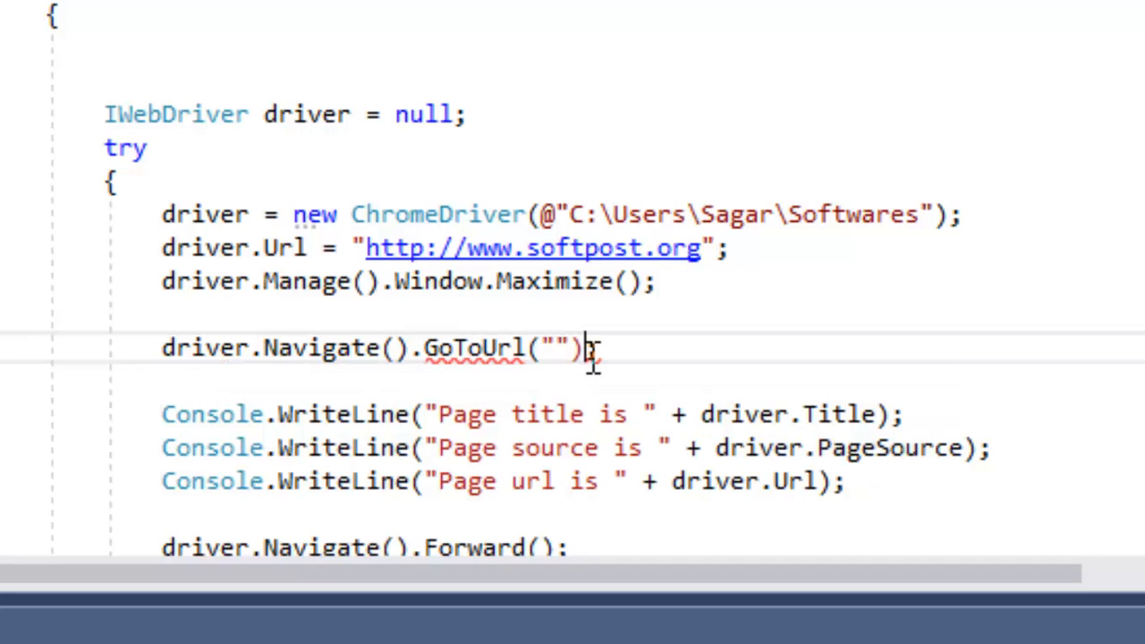
mouse_move(375, 248)
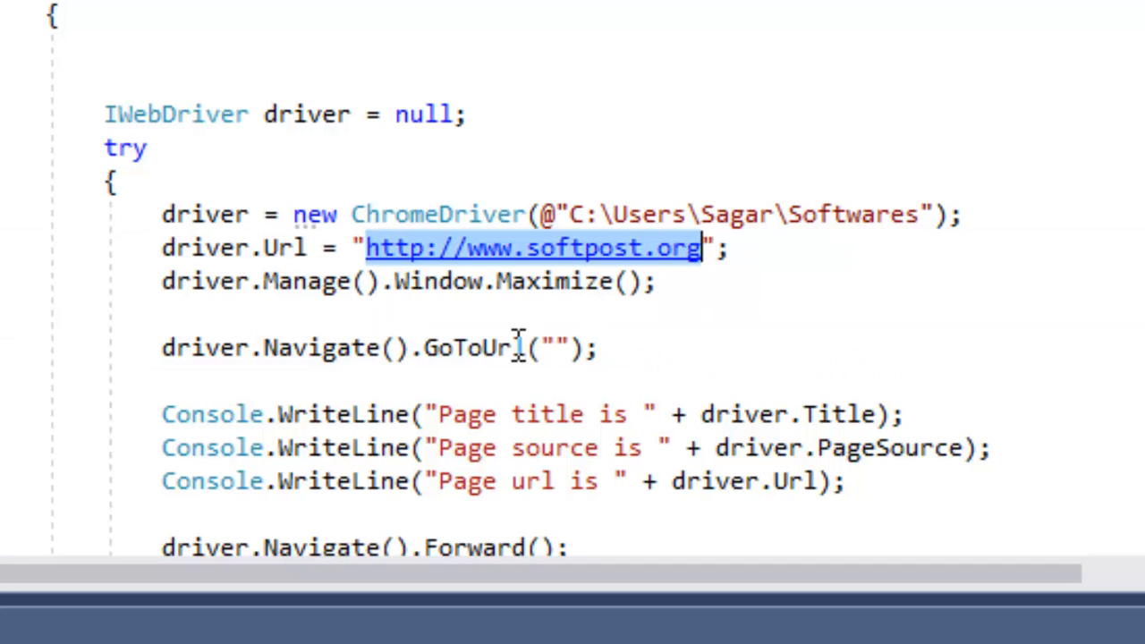
text(http://www.softpost.org)
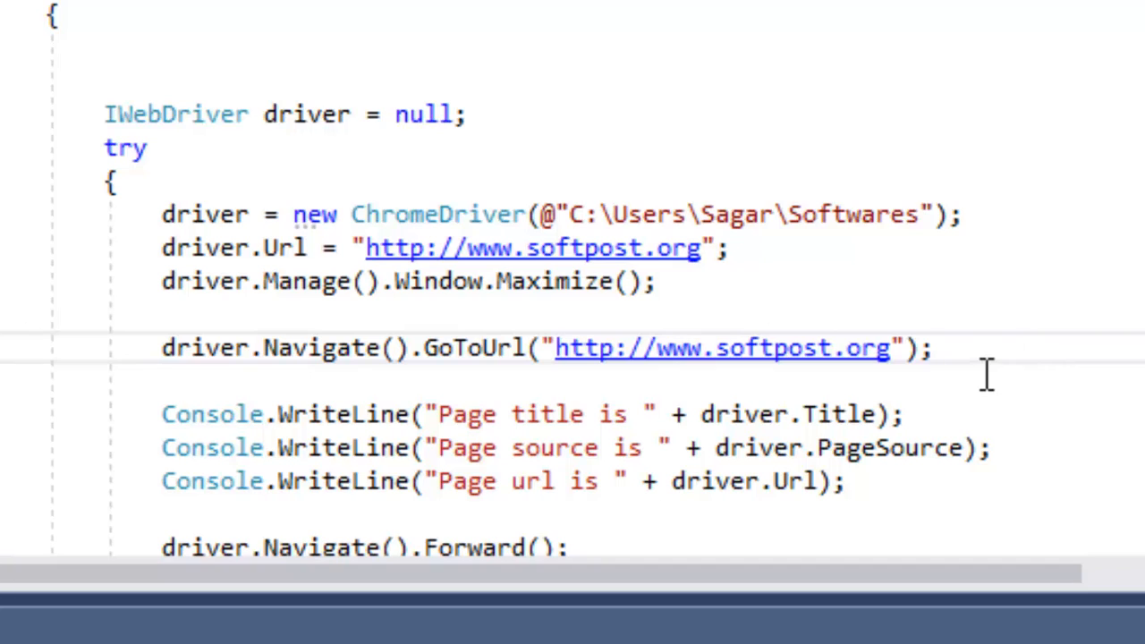
scroll(down, 3)
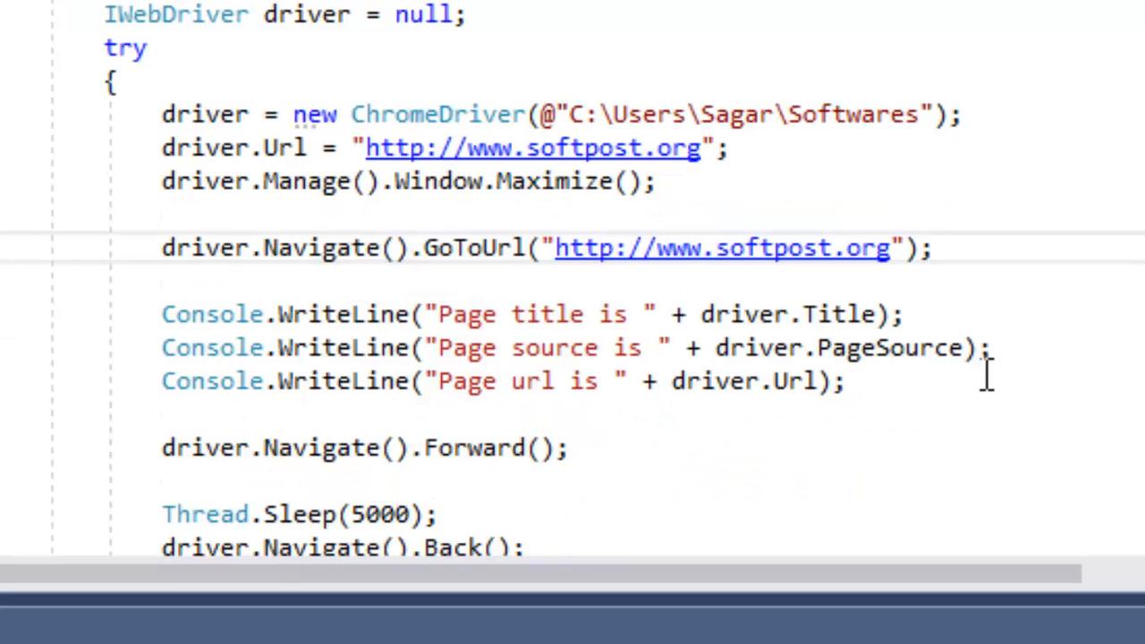
click(935, 248)
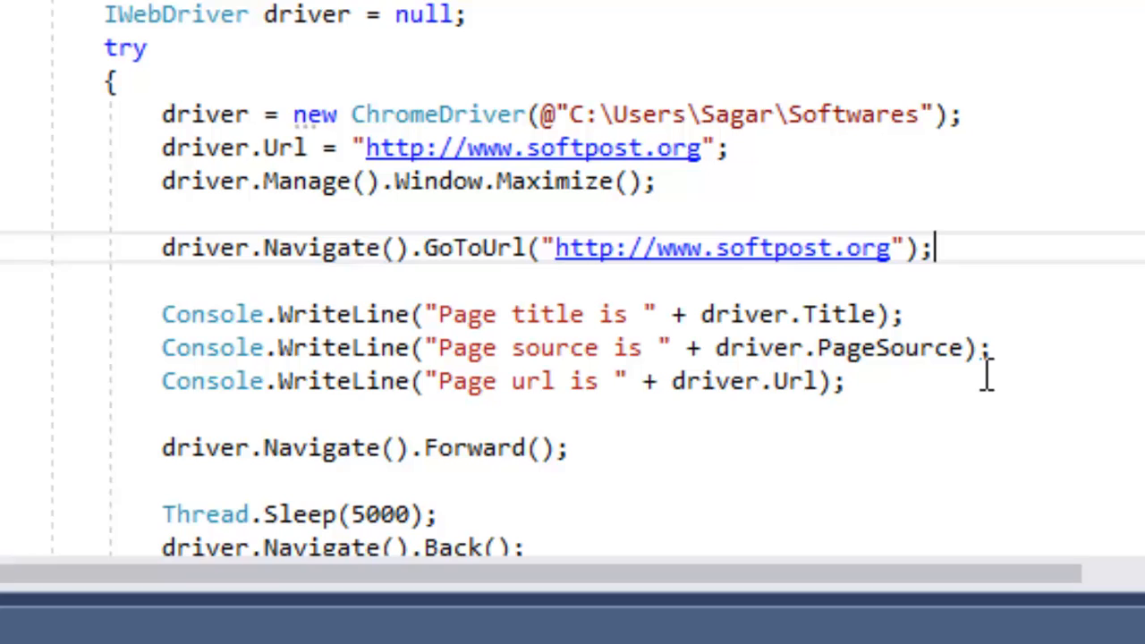
double_click(838, 314)
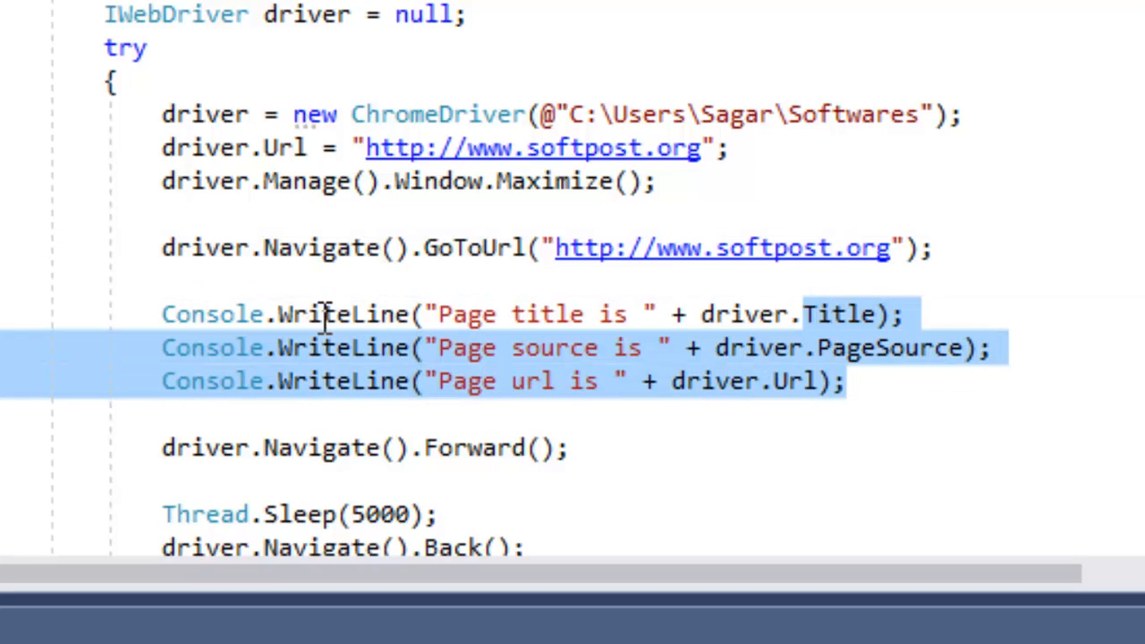
scroll(down, 3)
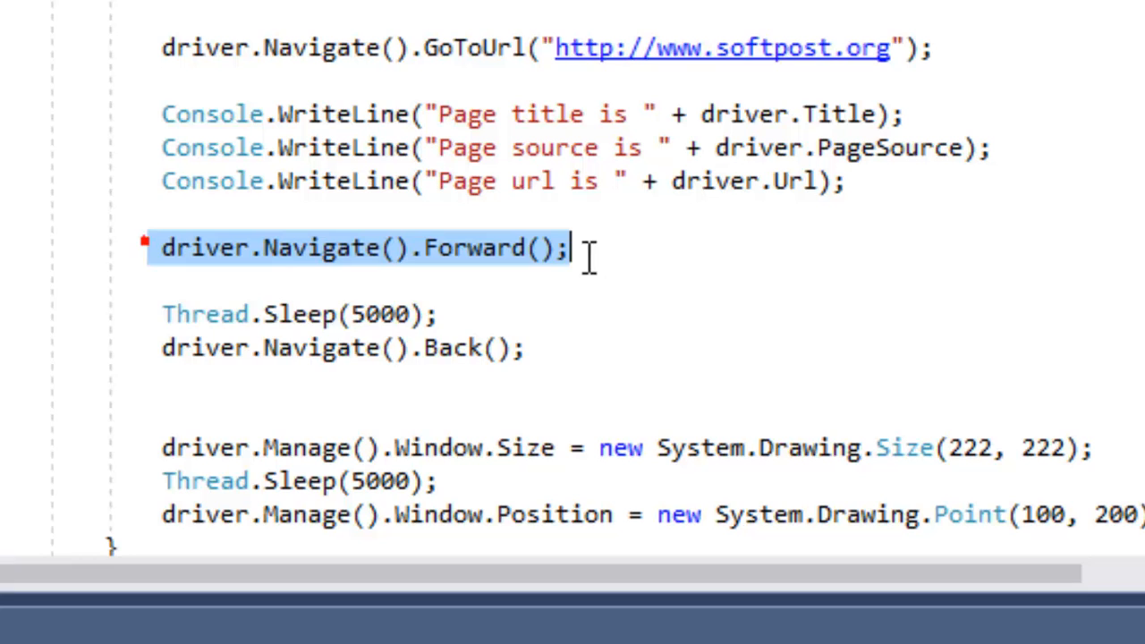
drag(568, 248, 438, 314)
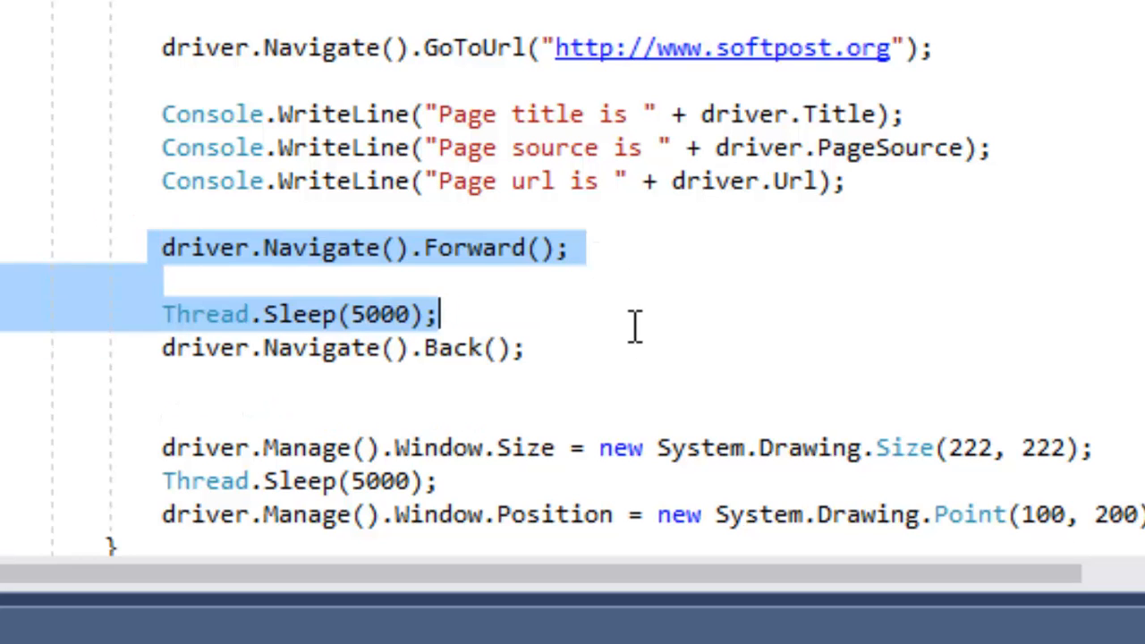
scroll(down, 3)
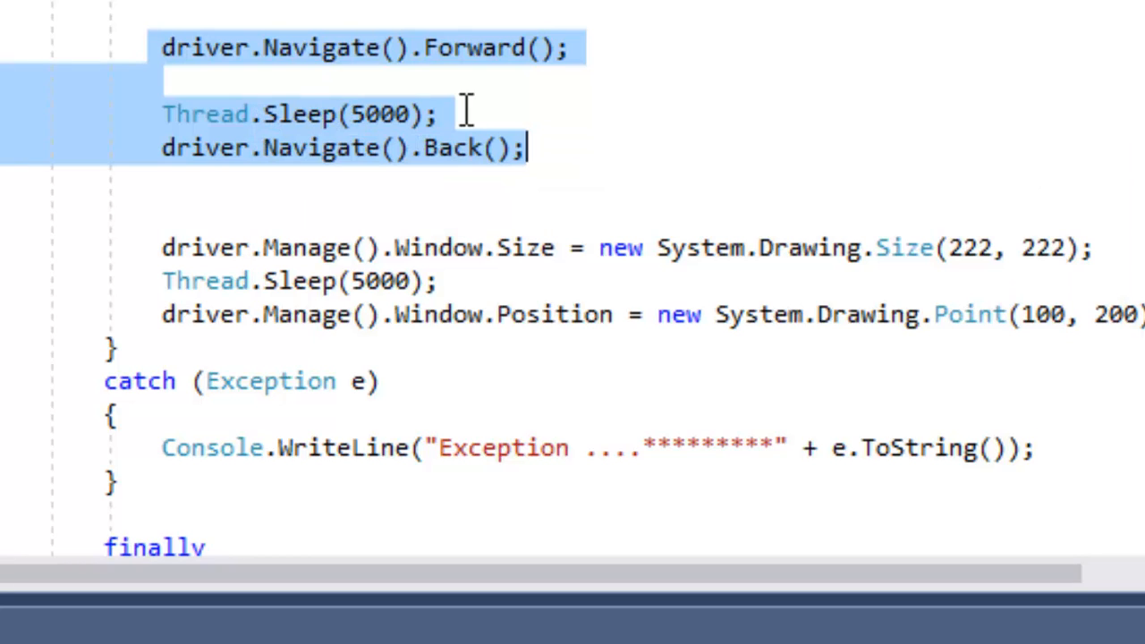
mouse_move(349, 278)
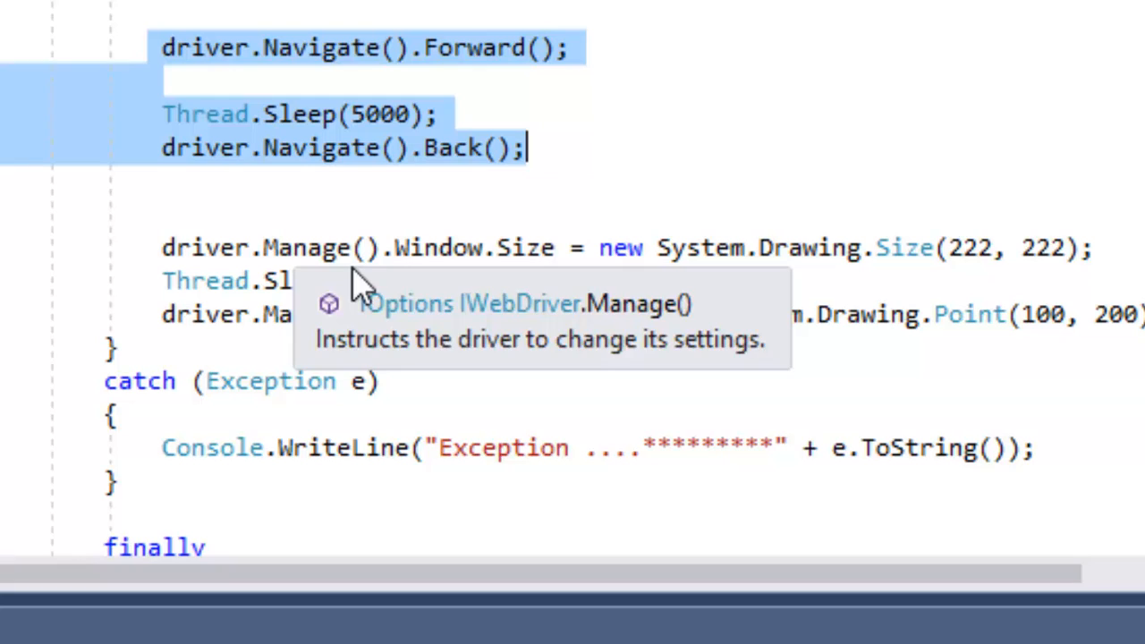
mouse_move(507, 418)
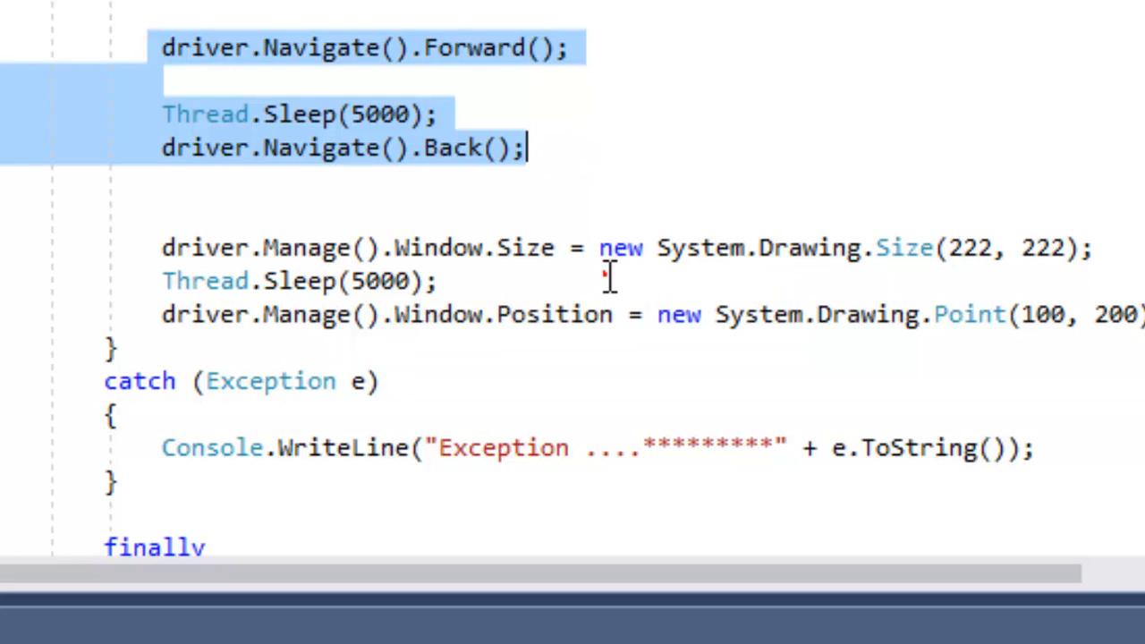
Insert a blank line after Thread.Sleep(5000); before the Window.Position statement
click(1087, 254)
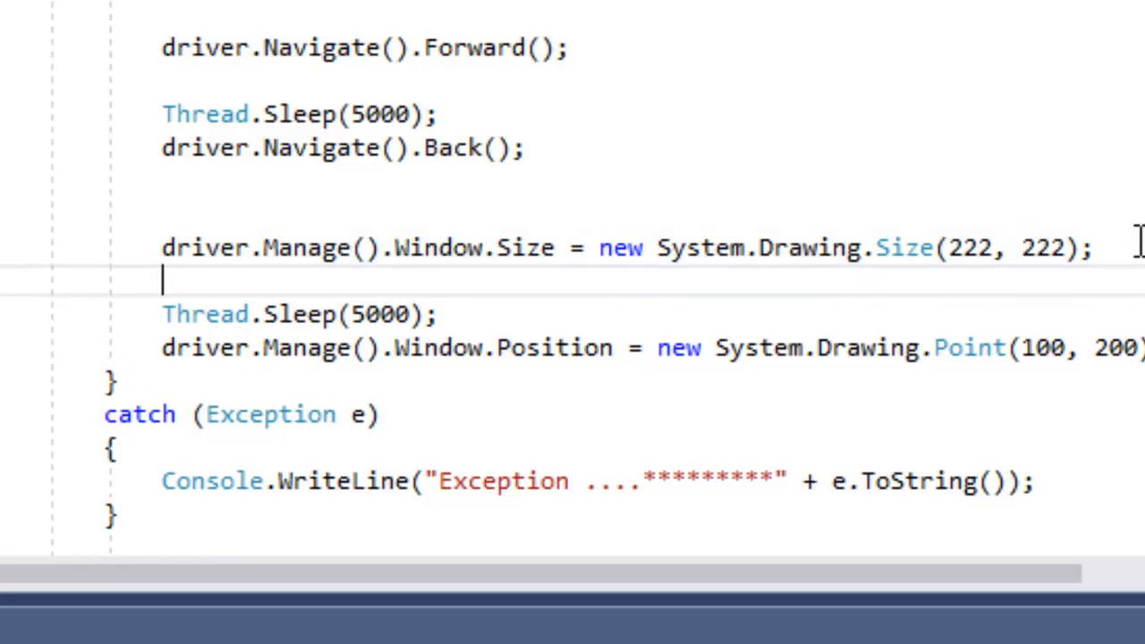
mouse_move(566, 248)
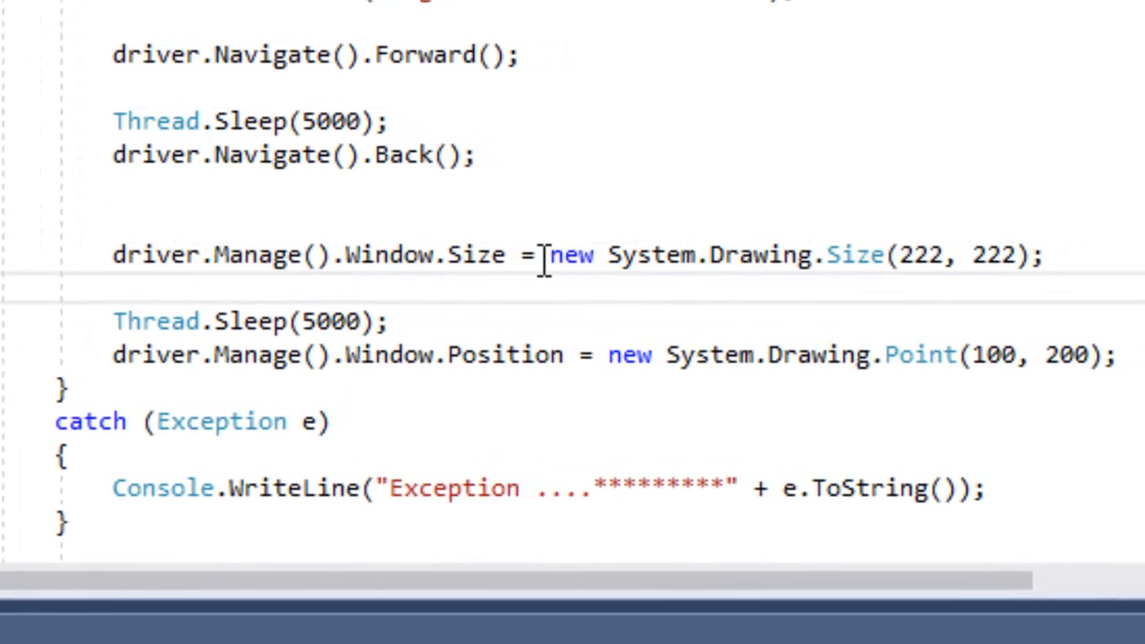
drag(546, 254, 1044, 254)
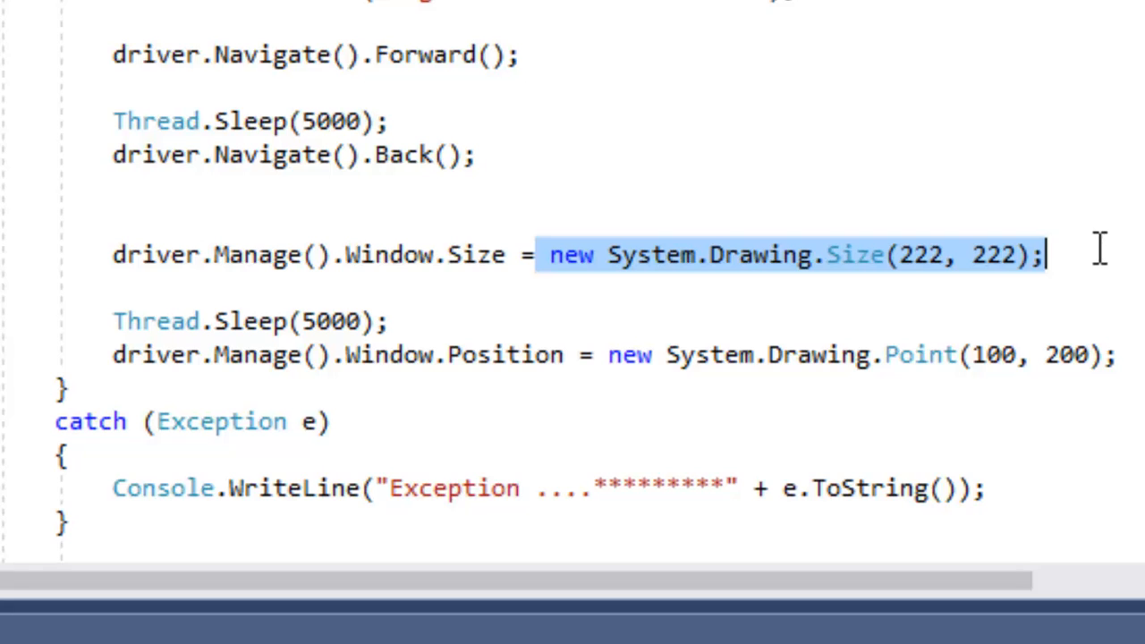
click(391, 321)
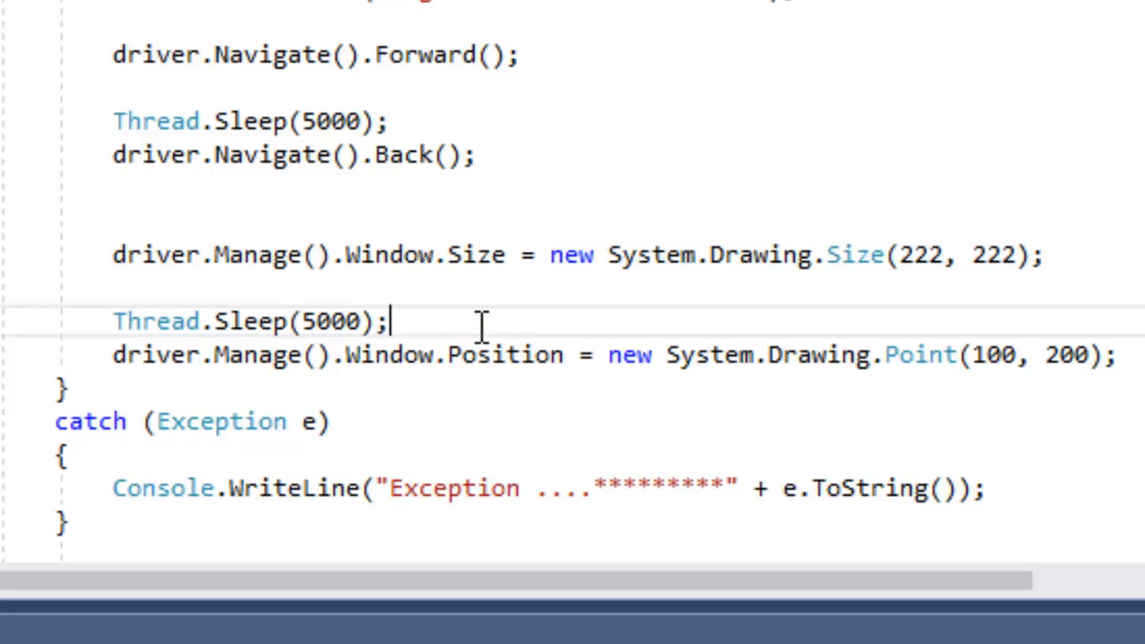
key(Enter)
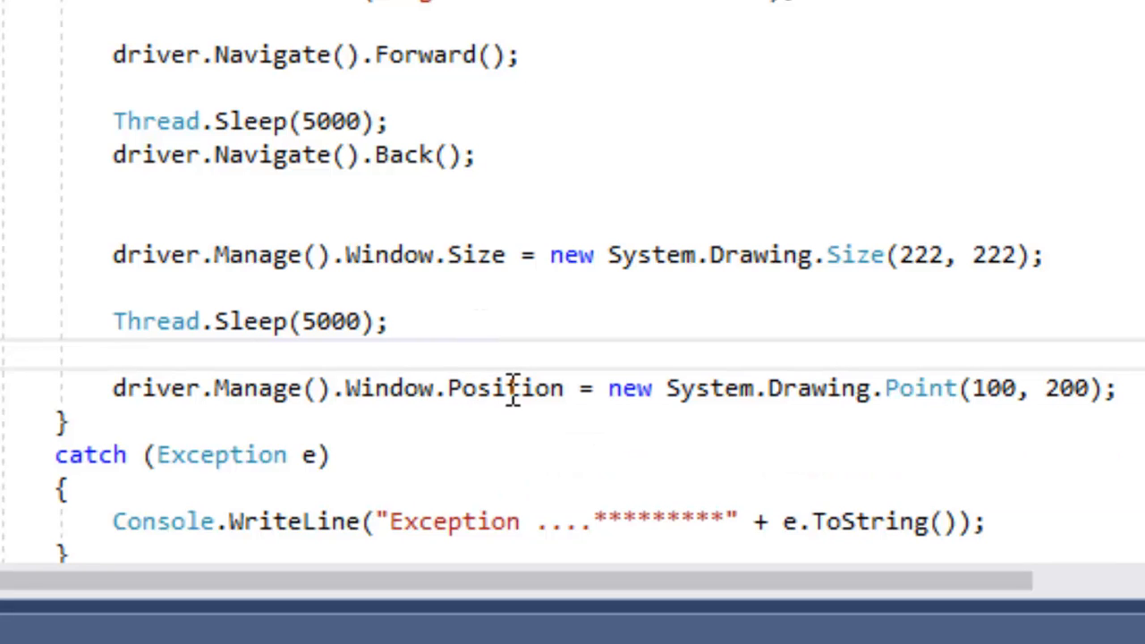
mouse_move(627, 388)
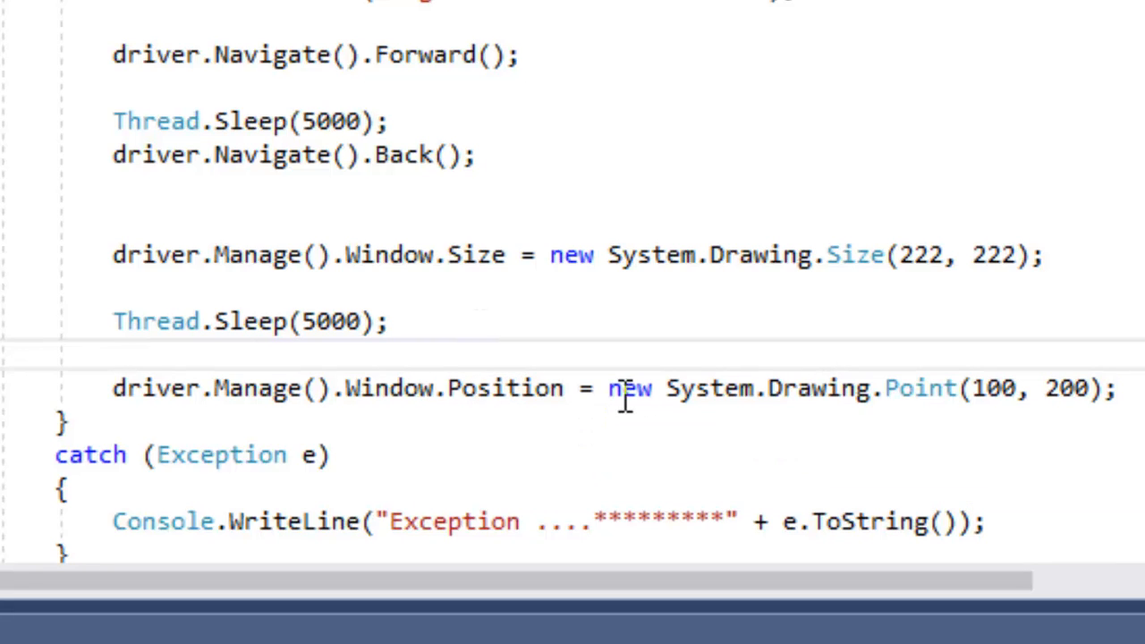
drag(609, 388, 1115, 387)
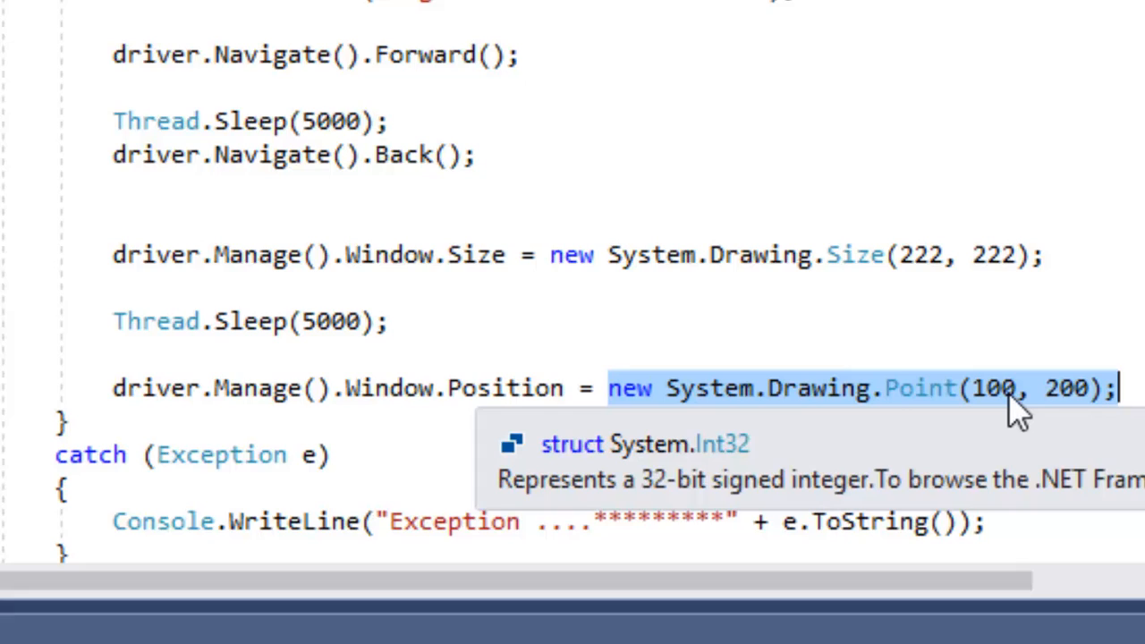
mouse_move(1074, 429)
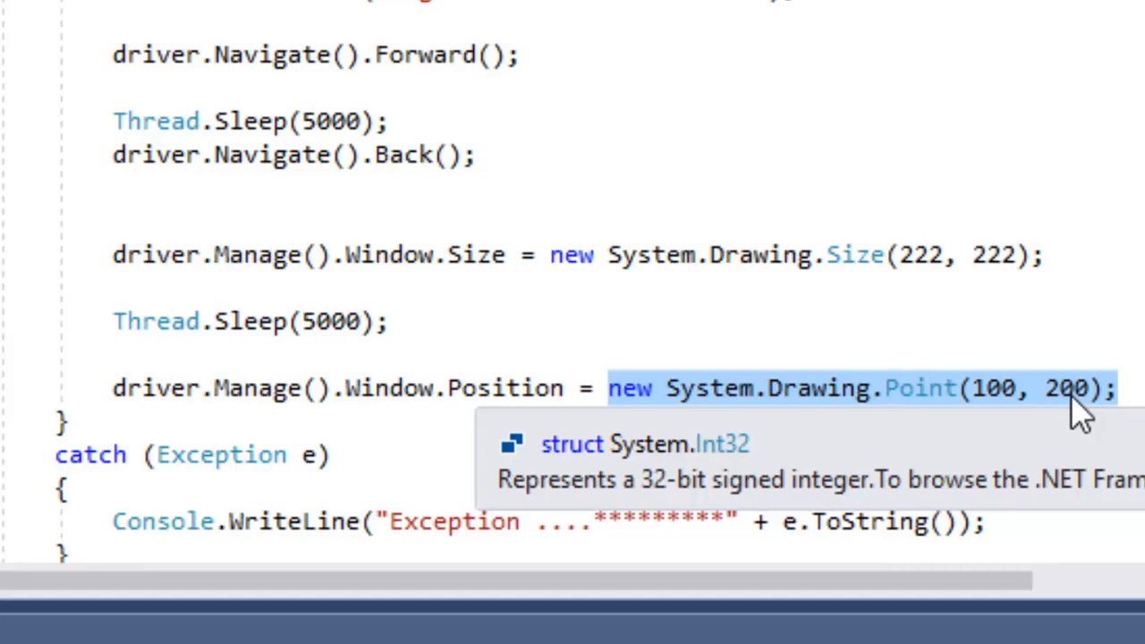
mouse_move(608, 465)
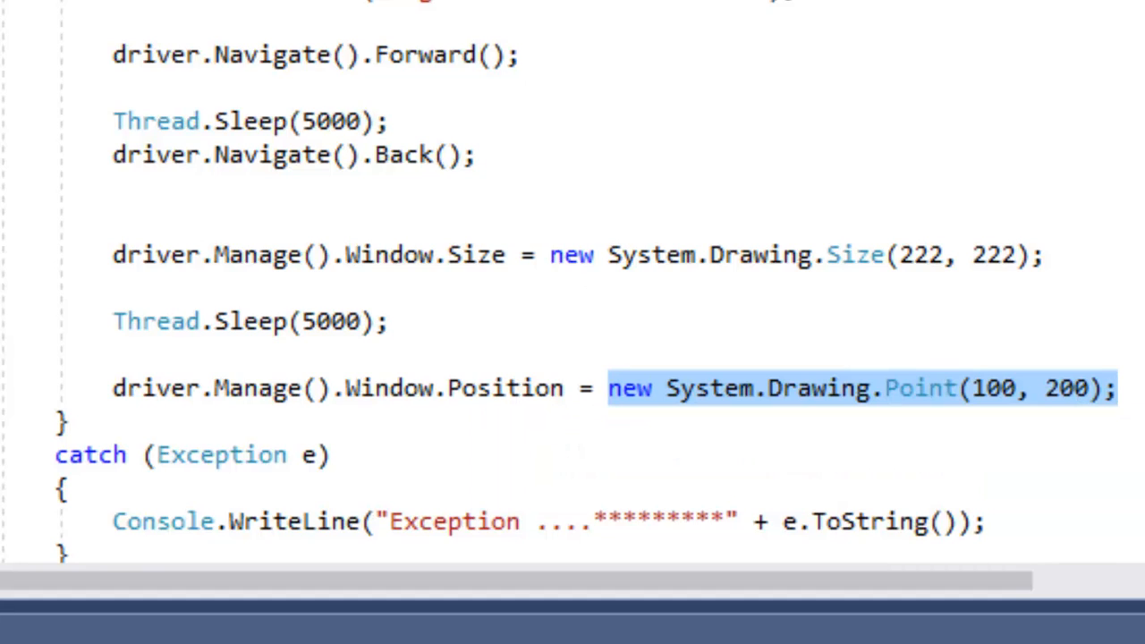
mouse_move(654, 295)
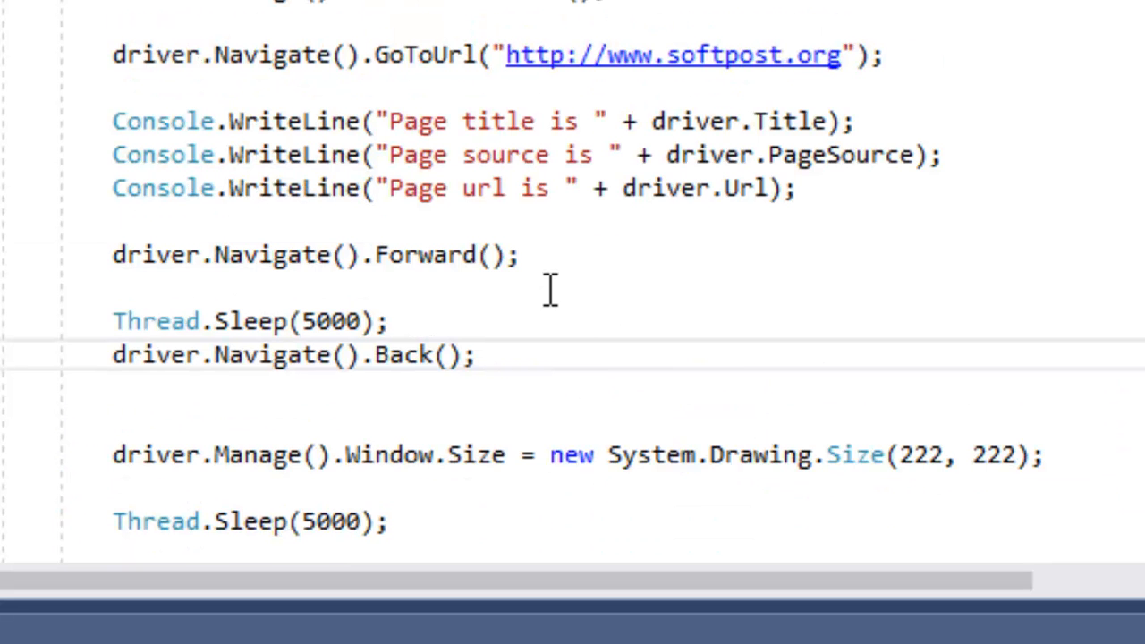
mouse_move(549, 78)
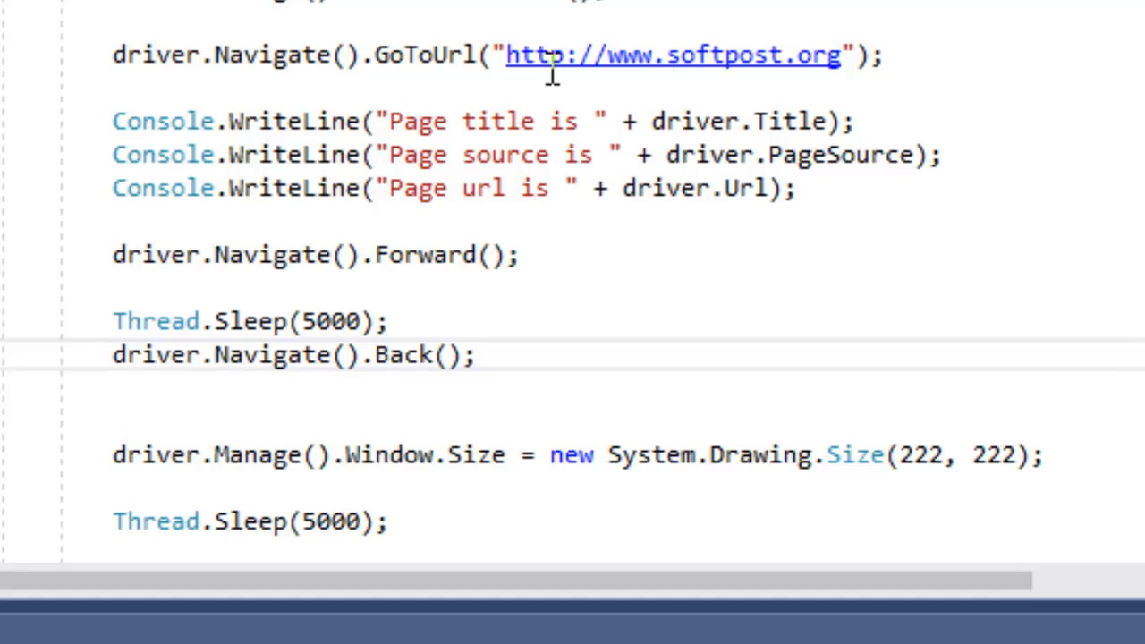
mouse_move(622, 154)
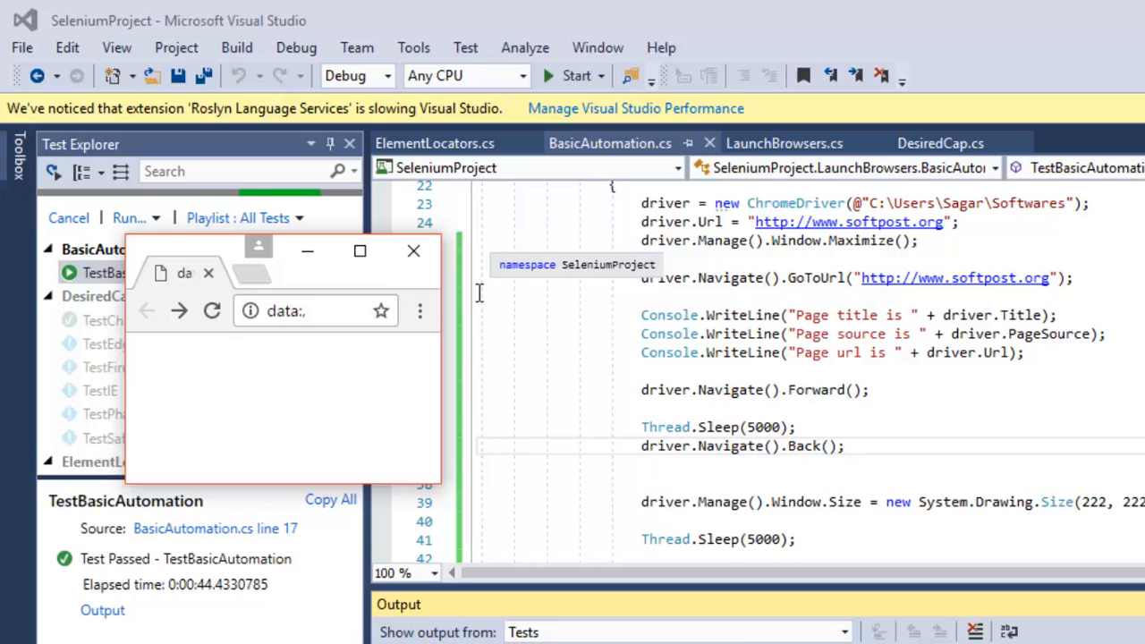
Select the passed TestBasicAutomation test in Test Explorer and view its Output
click(413, 250)
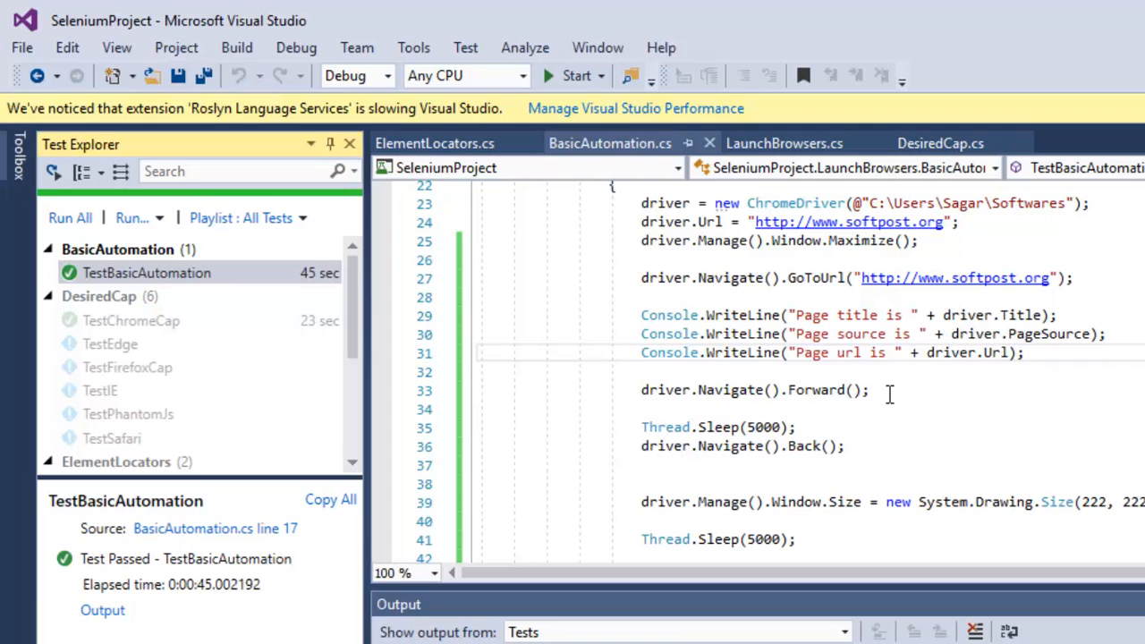
click(146, 273)
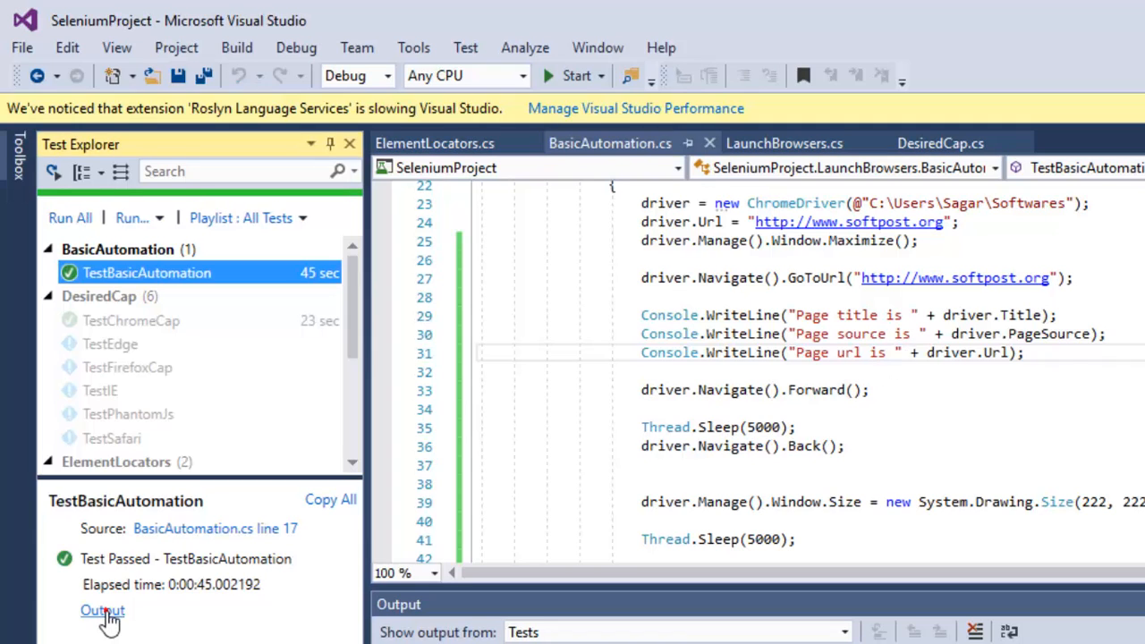
click(101, 611)
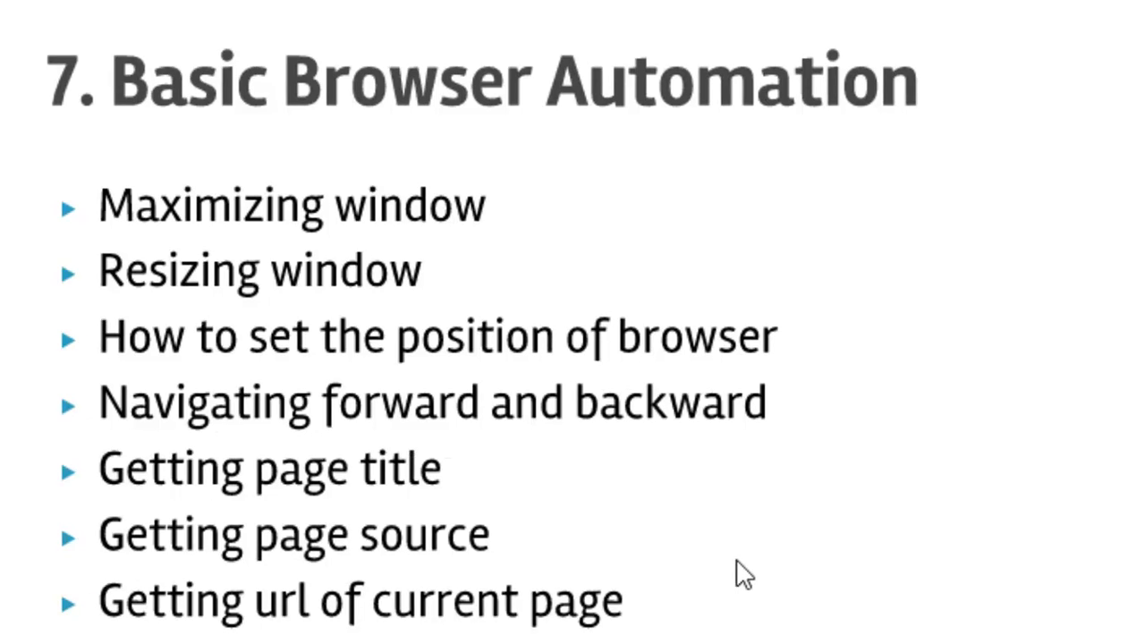
mouse_move(760, 602)
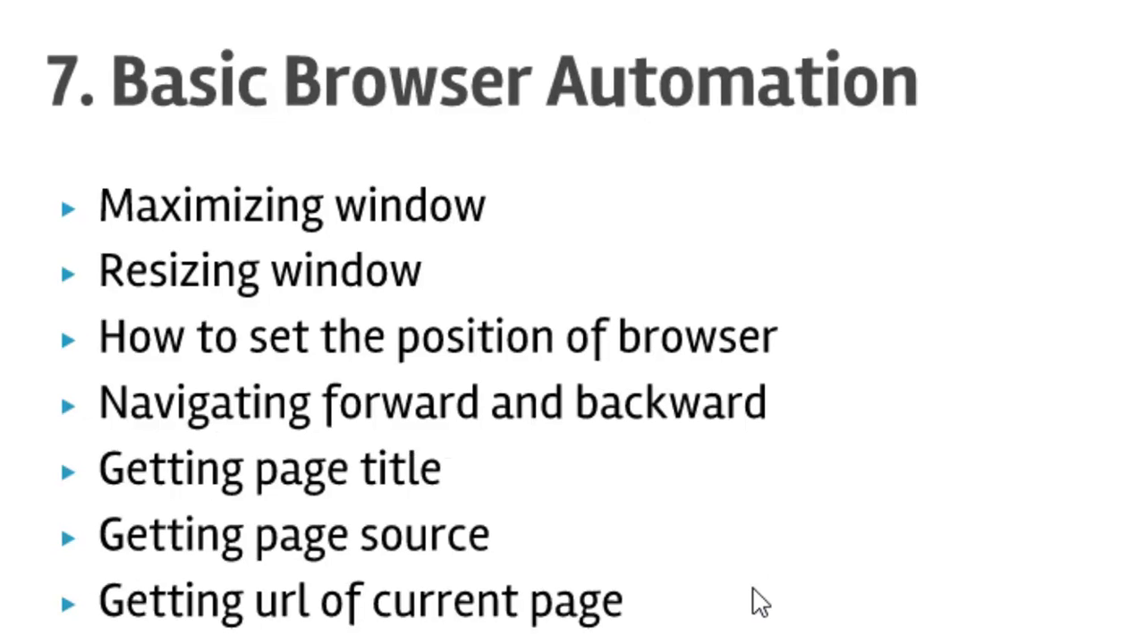